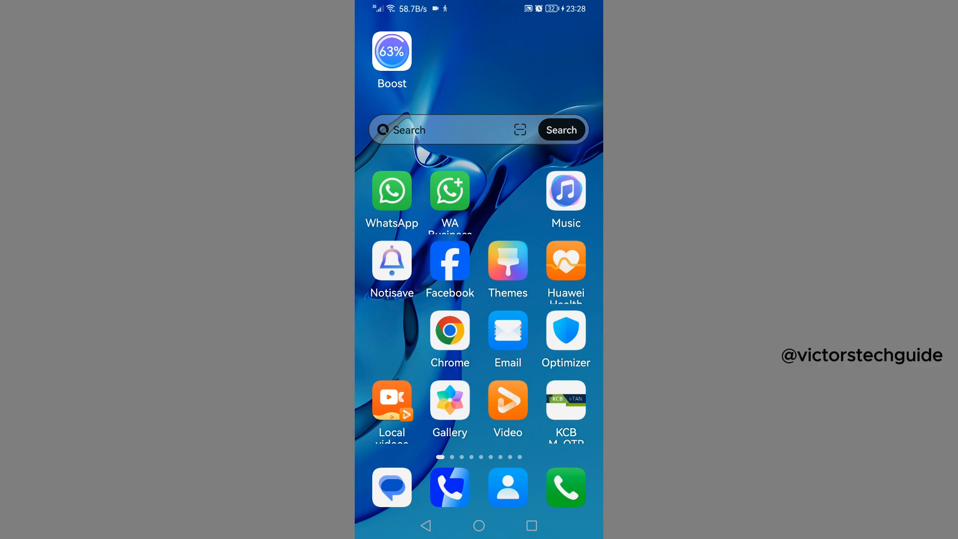
Launch Chrome from the Android home screen to reach an empty Google search
{"action": "left_click", "coordinate": [450, 334]}
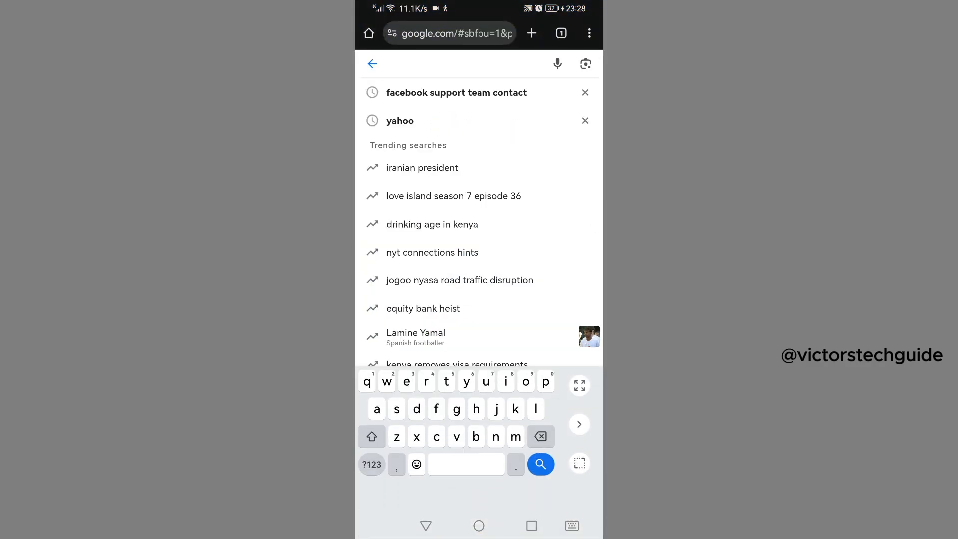
Enter 'tubidy' into the Google search bar
{"action": "type", "text": "tub"}
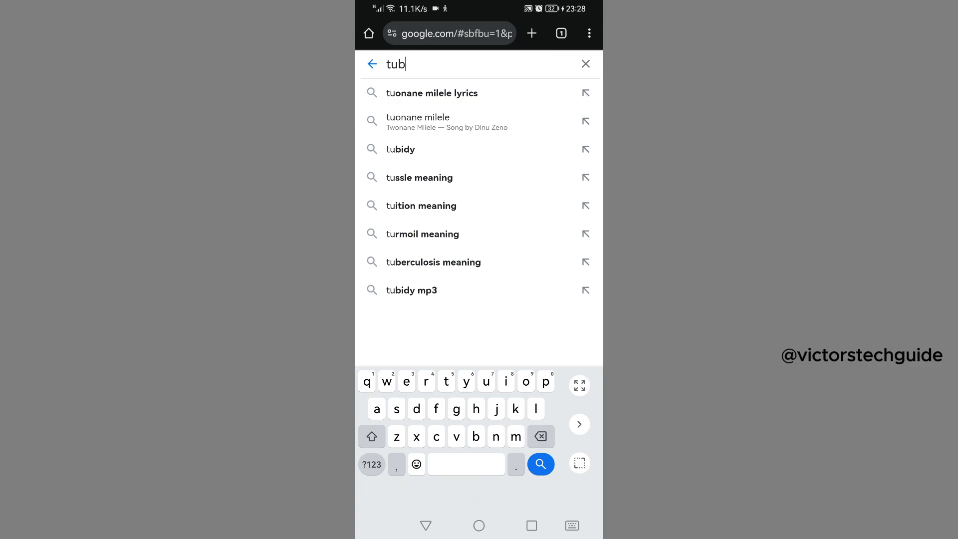
{"action": "type", "text": "idy"}
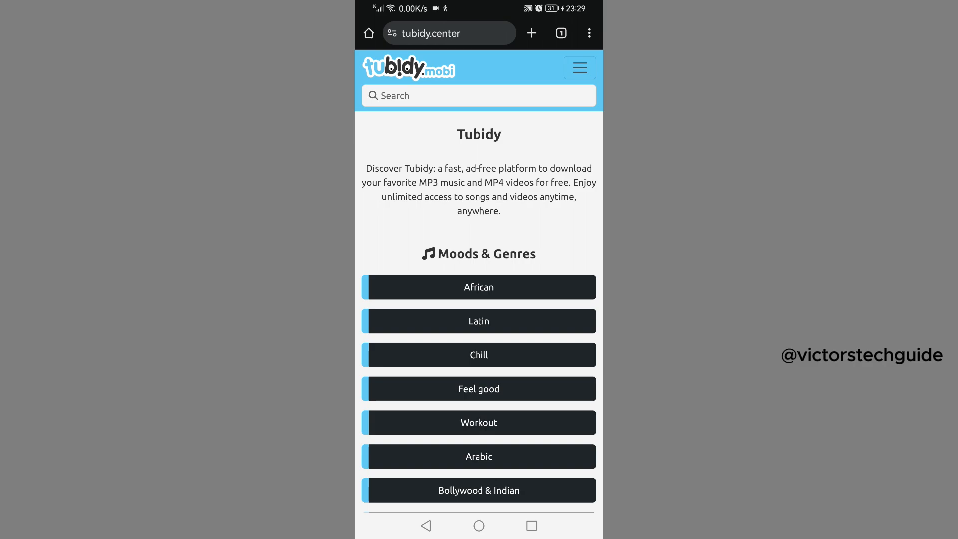
Scroll to Moods & Genres and pick Chill to list its 341 playlists
{"action": "scroll", "scroll_direction": "down", "scroll_amount": 3}
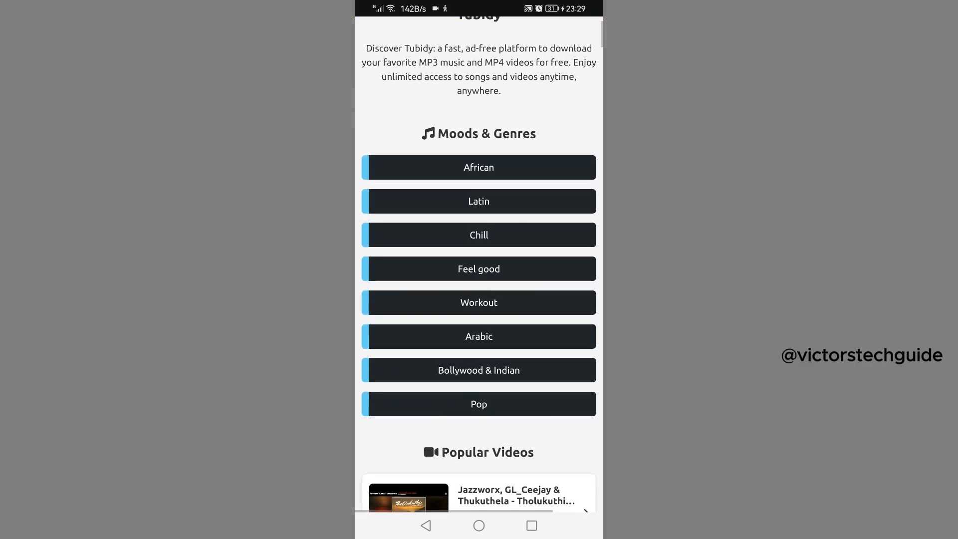
{"action": "scroll", "scroll_direction": "down", "scroll_amount": 3}
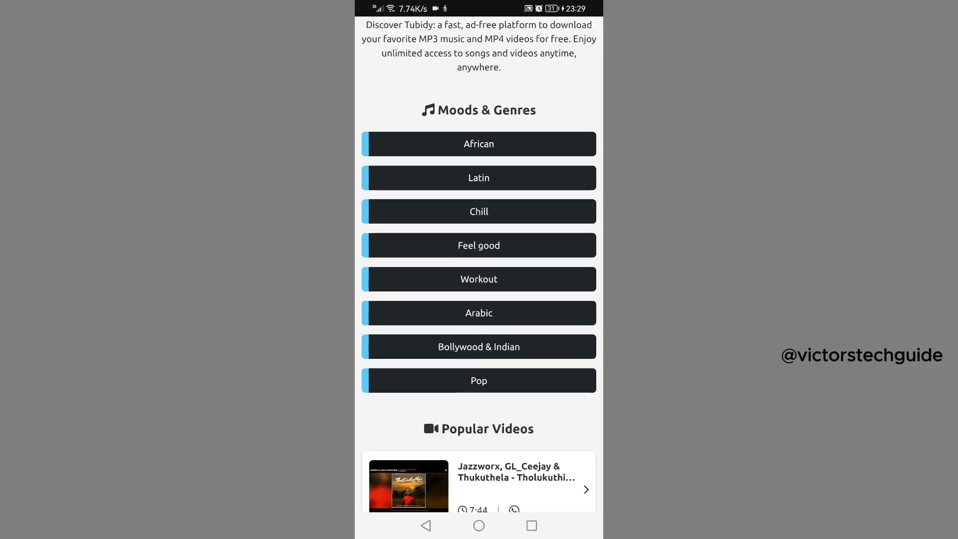
{"action": "left_click", "coordinate": [479, 212]}
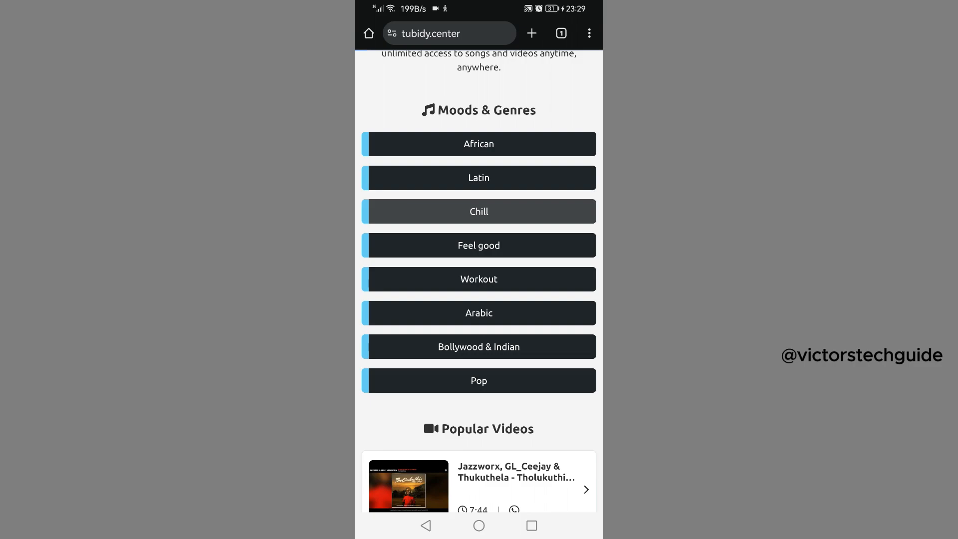
{"action": "left_click", "coordinate": [479, 211]}
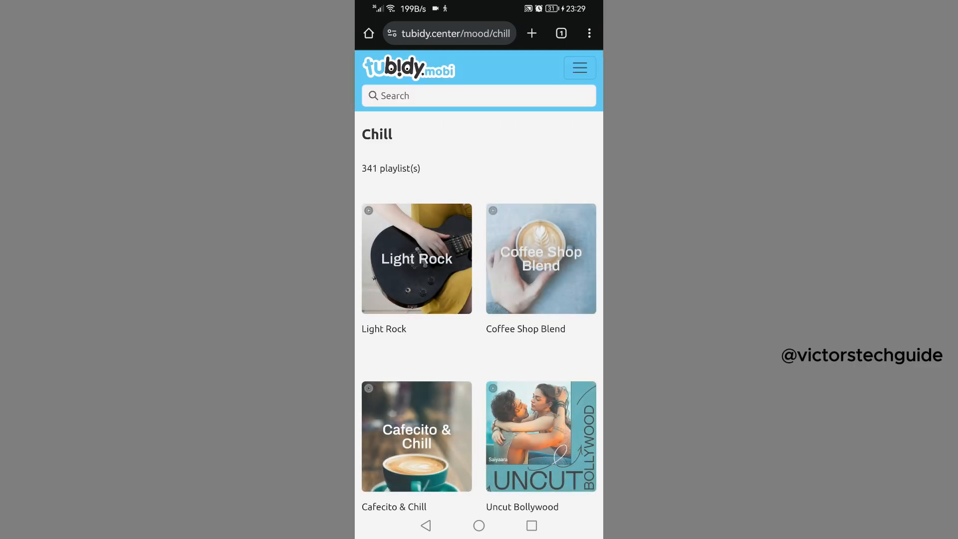
Scroll and select the Tubidy search bar to start searching for 'praiz singz'
{"action": "scroll", "scroll_direction": "down", "scroll_amount": 3}
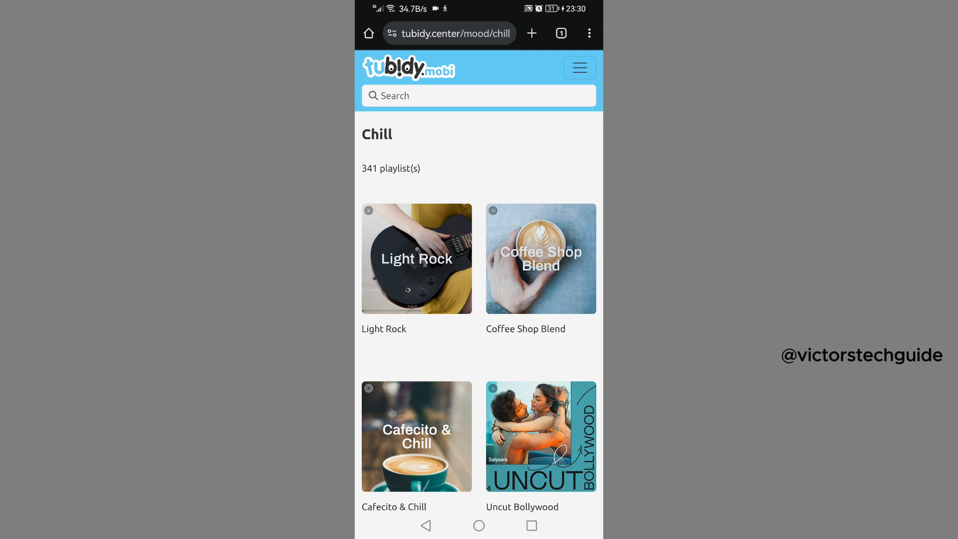
{"action": "left_click", "coordinate": [478, 96]}
{"action": "type", "text": "praiz singz"}
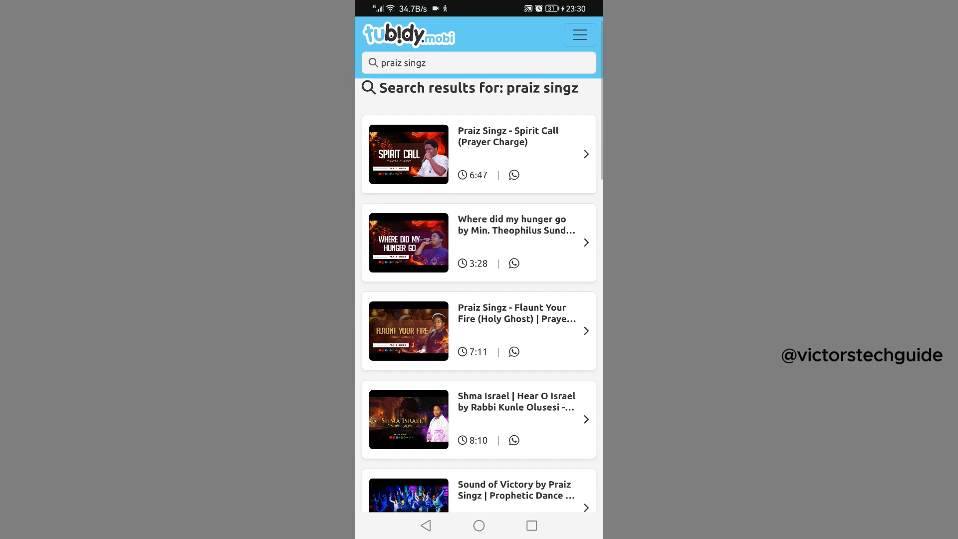
Scroll the results and open 'Praiz Singz - Flaunt Your Fire (Holy Ghost)', a 7:11 track
{"action": "scroll", "scroll_direction": "down", "scroll_amount": 3}
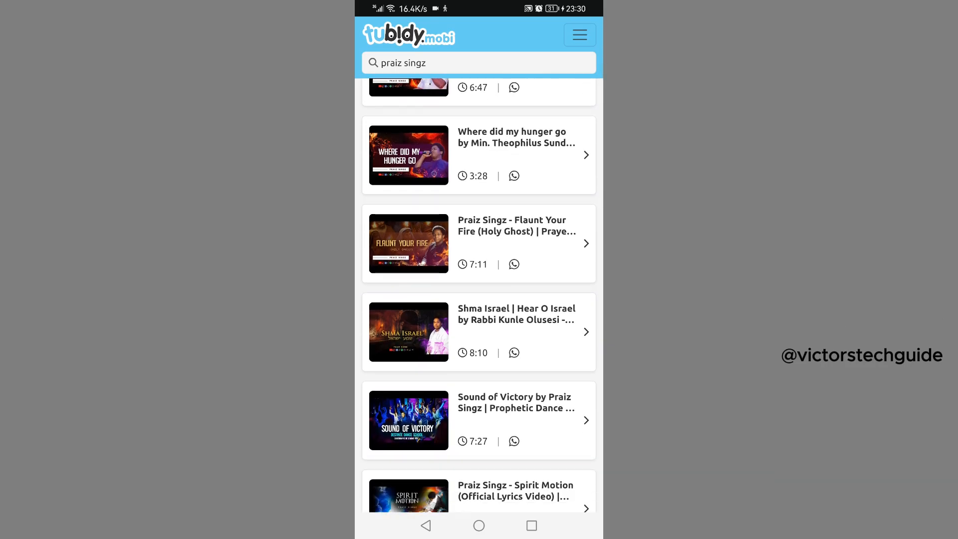
{"action": "scroll", "scroll_direction": "down", "scroll_amount": 3}
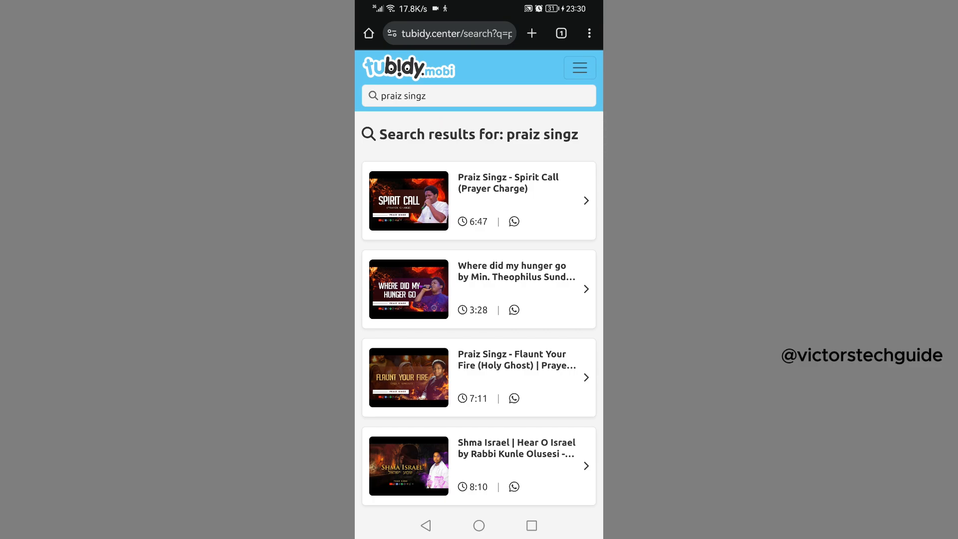
{"action": "scroll", "scroll_direction": "down", "scroll_amount": 3}
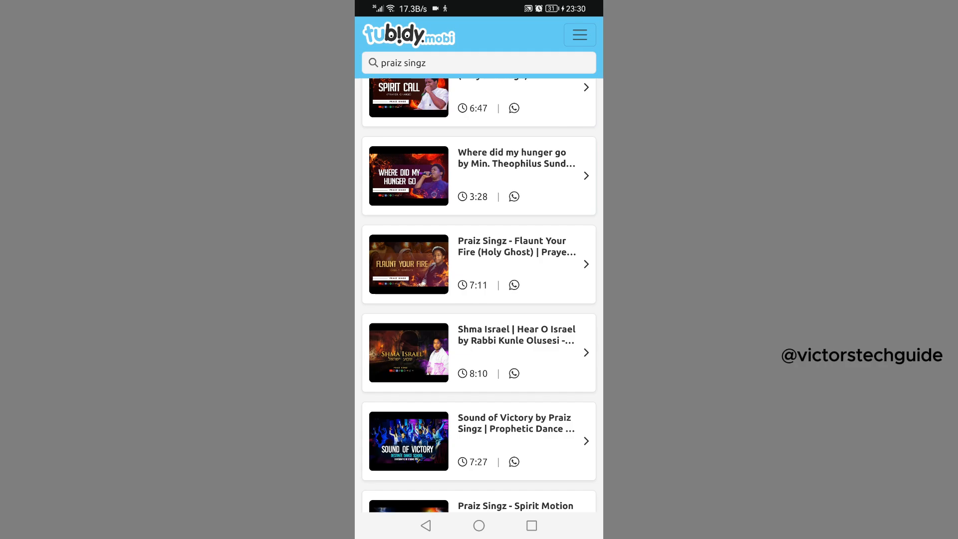
{"action": "left_click", "coordinate": [517, 246]}
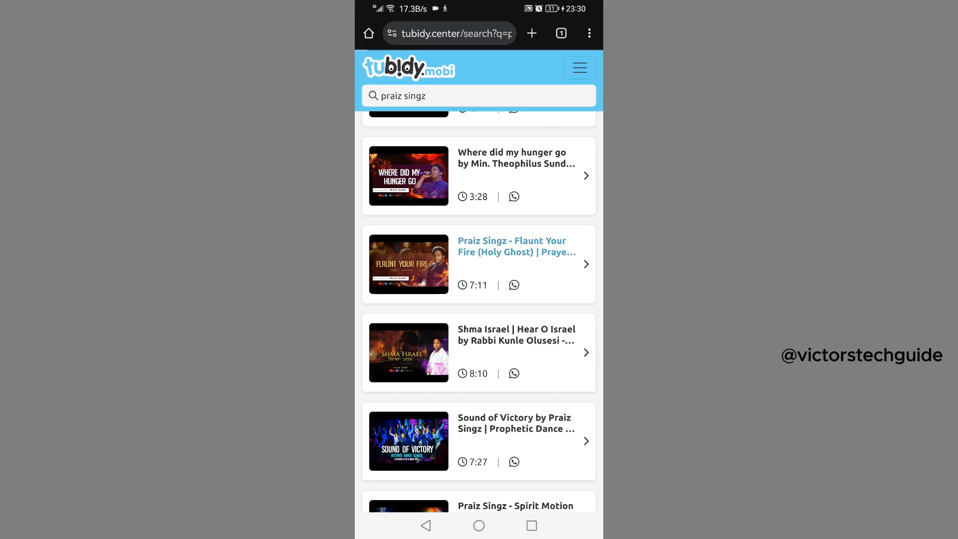
{"action": "left_click", "coordinate": [517, 246]}
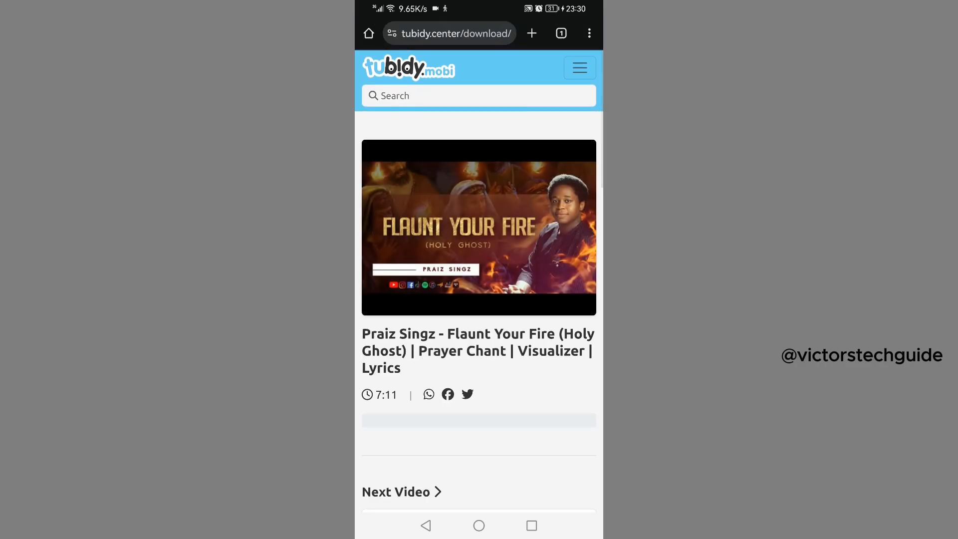
Scroll down to the song's Download button and its format table
{"action": "scroll", "scroll_direction": "down", "scroll_amount": 3}
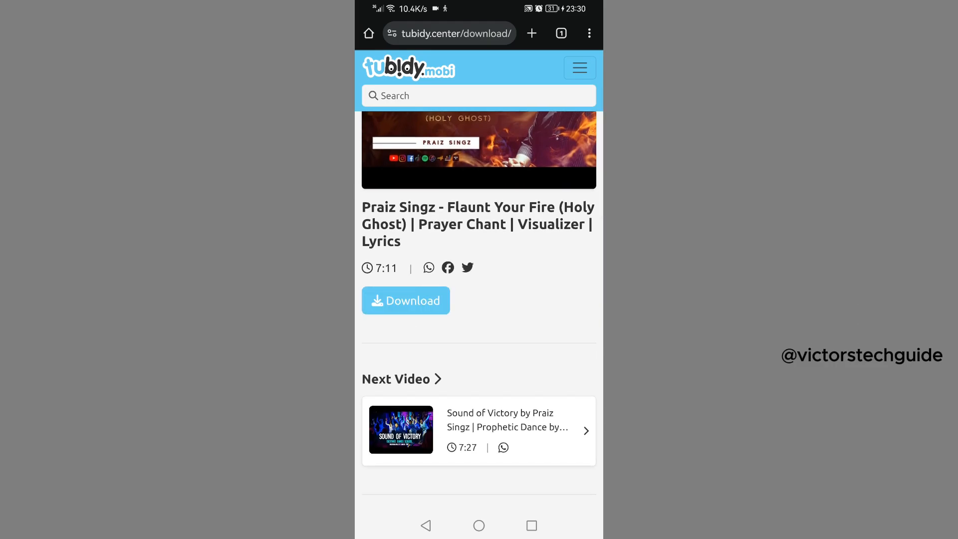
{"action": "scroll", "scroll_direction": "down", "scroll_amount": 3}
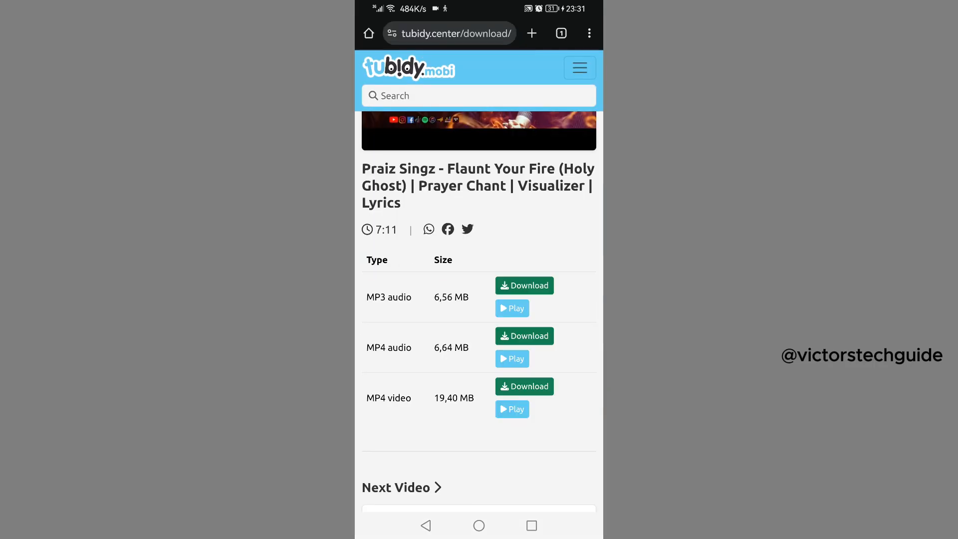
Download the MP3 audio version (6.56 MB), opening a new mrfoe.com tab
{"action": "scroll", "scroll_direction": "down", "scroll_amount": 3}
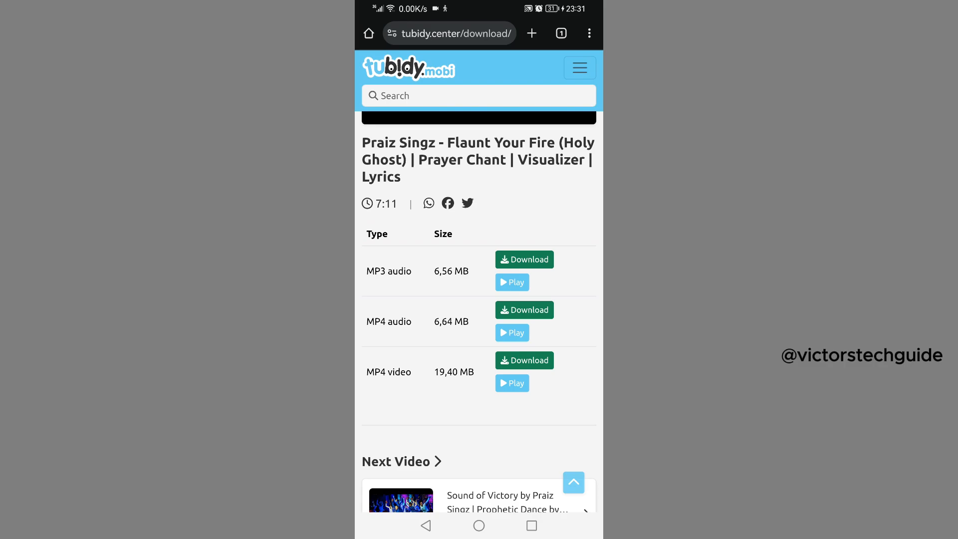
{"action": "left_click", "coordinate": [524, 259]}
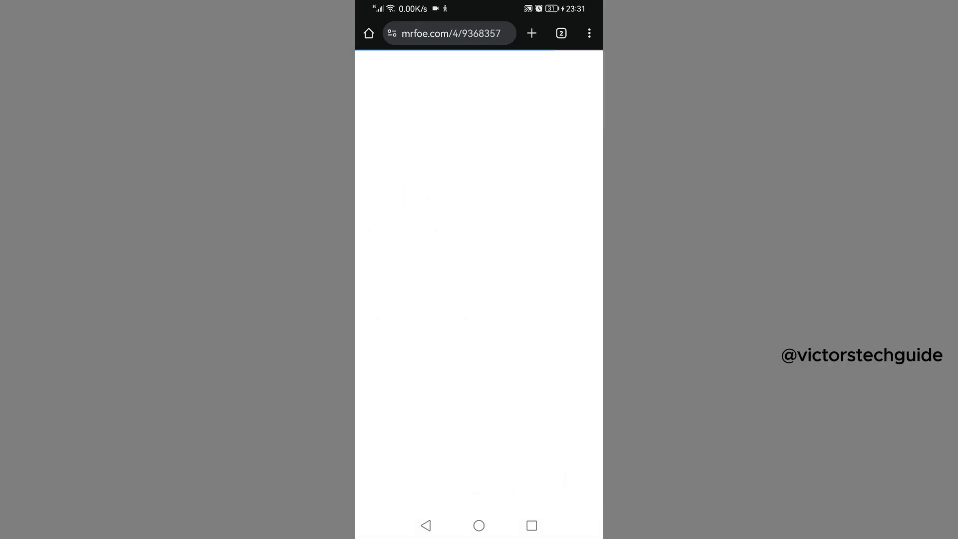